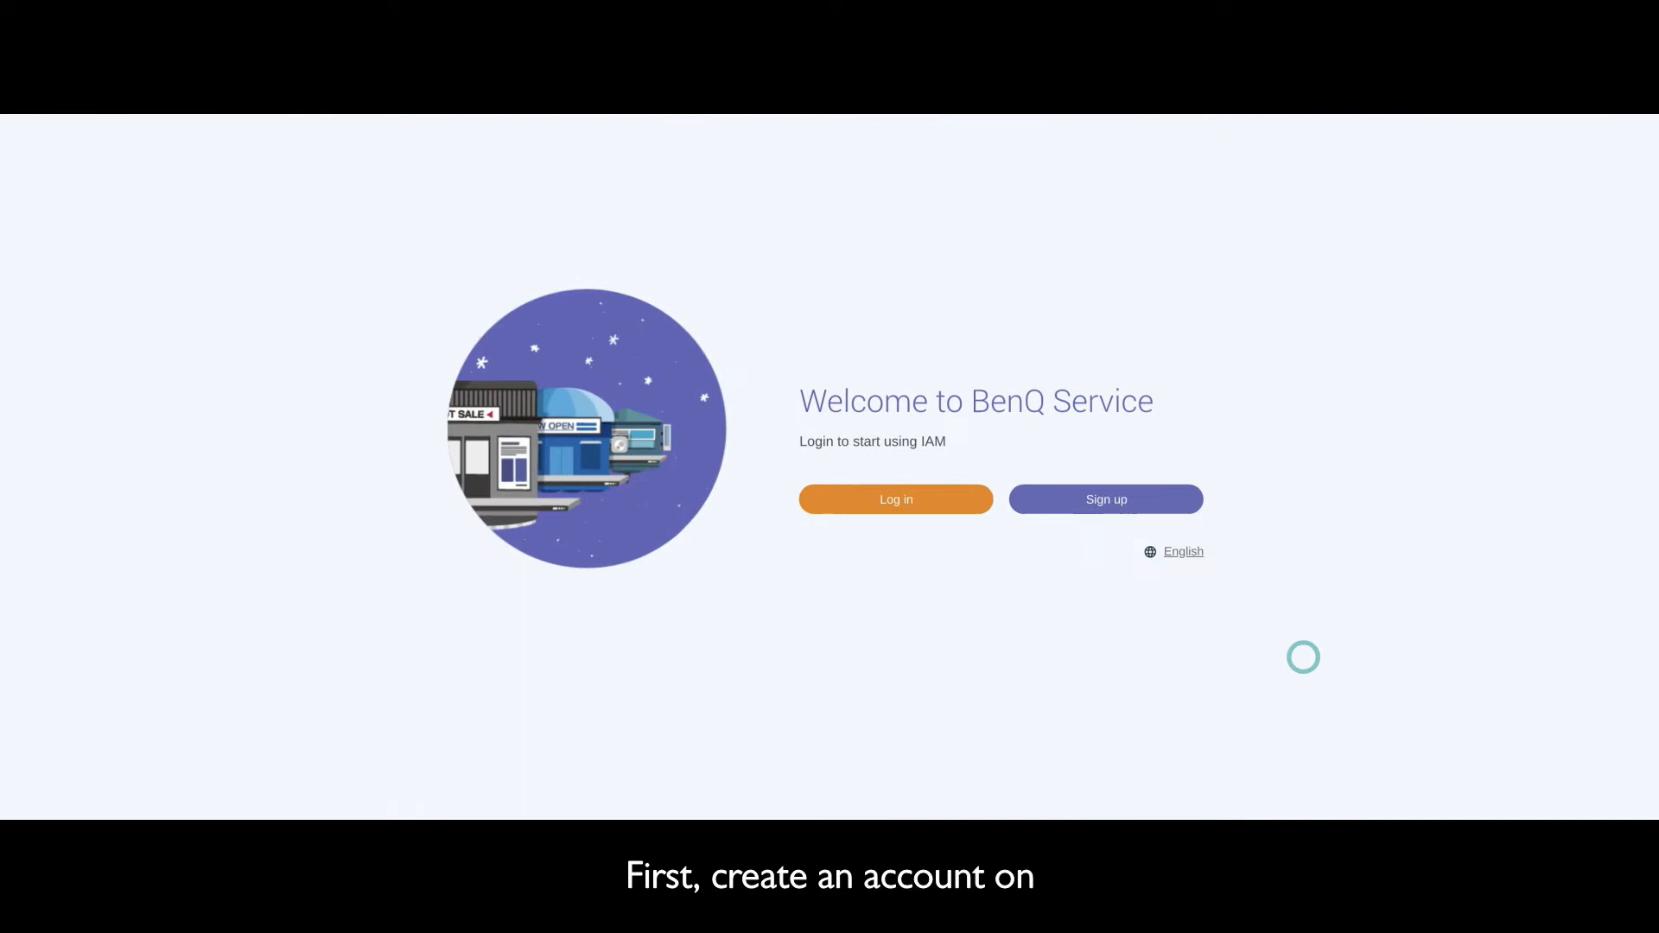
Log in as the administrator to reach the account management list
left_click(1106, 499)
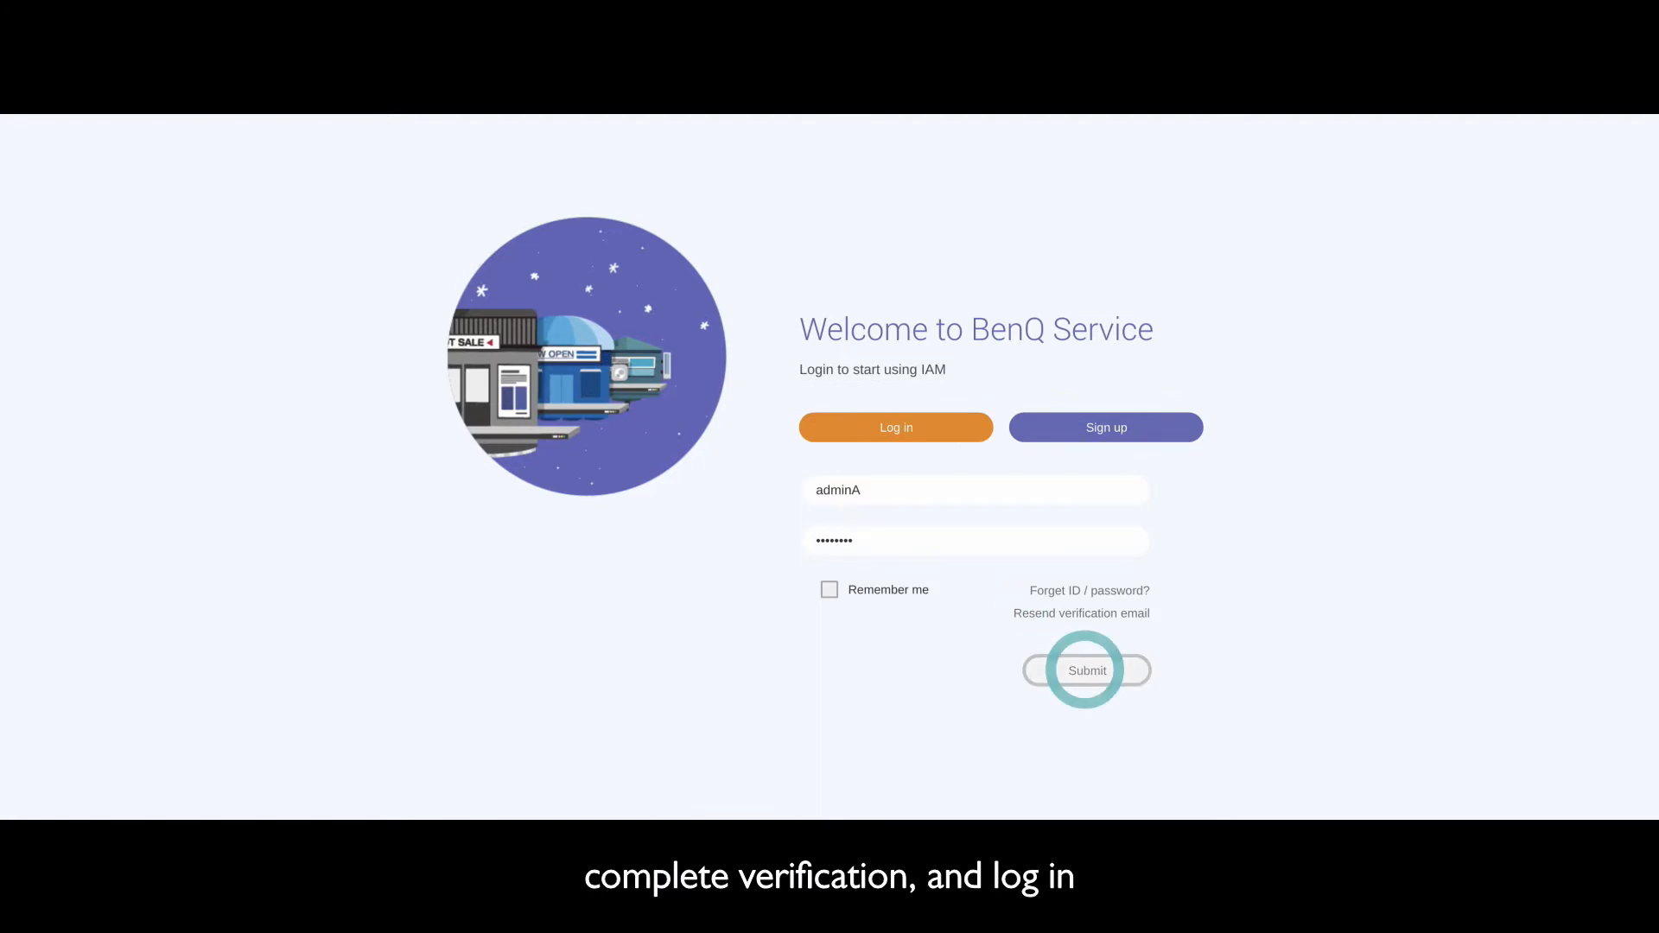
left_click(1087, 671)
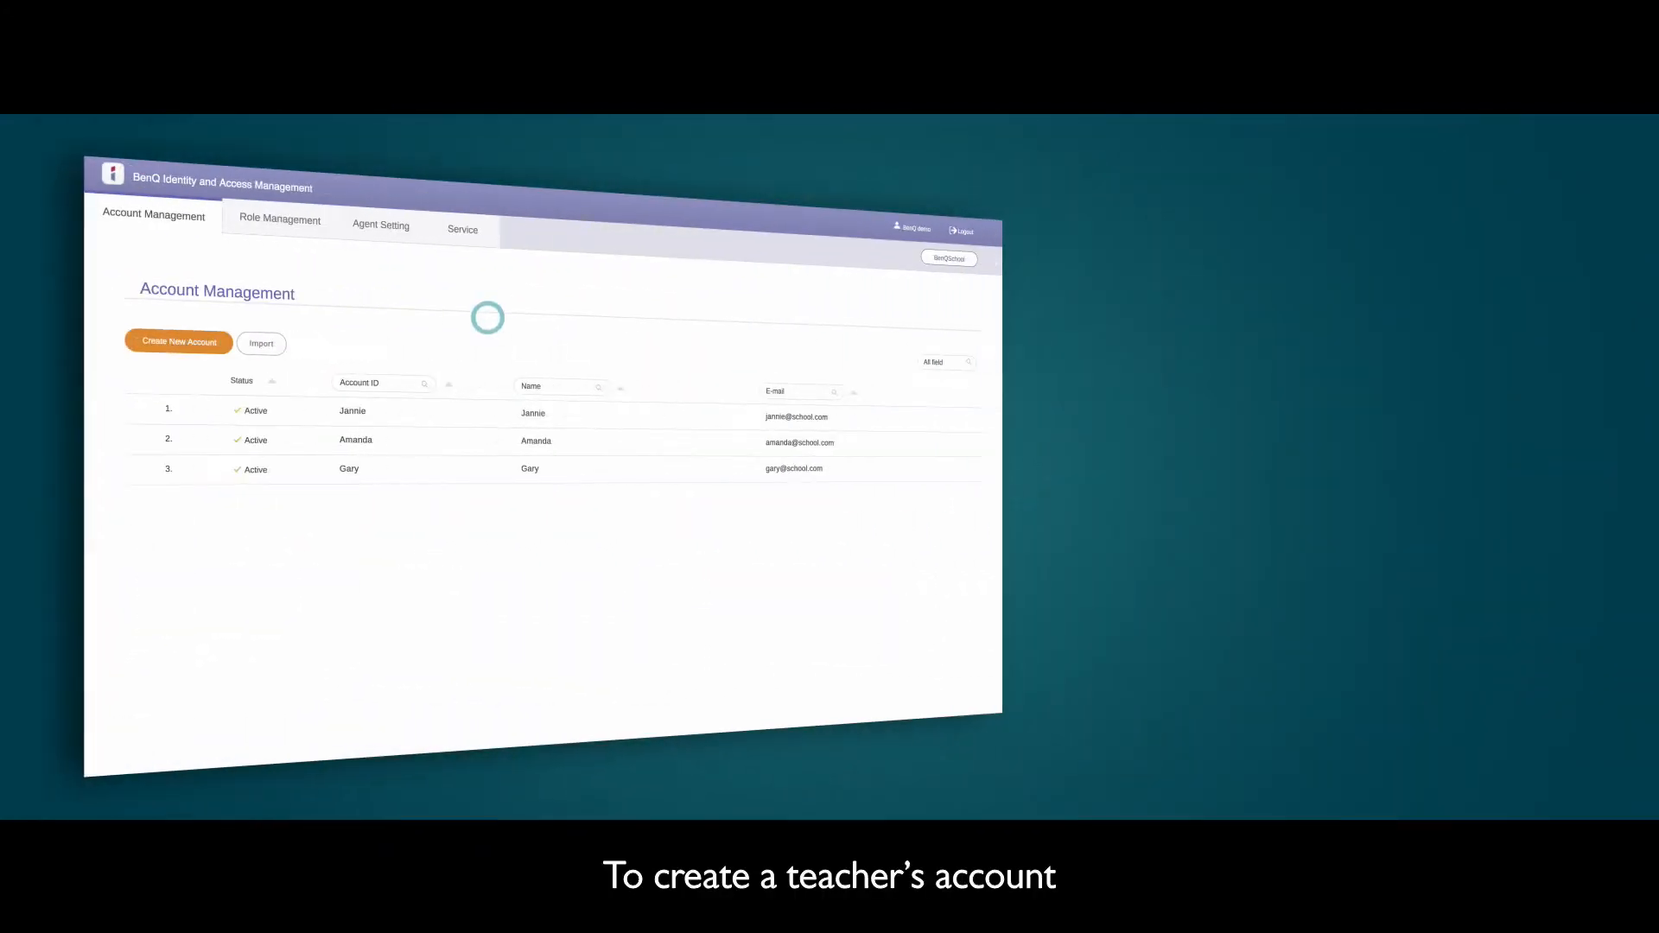
Create one new teacher account with the teacher's details and submit it
left_click(178, 342)
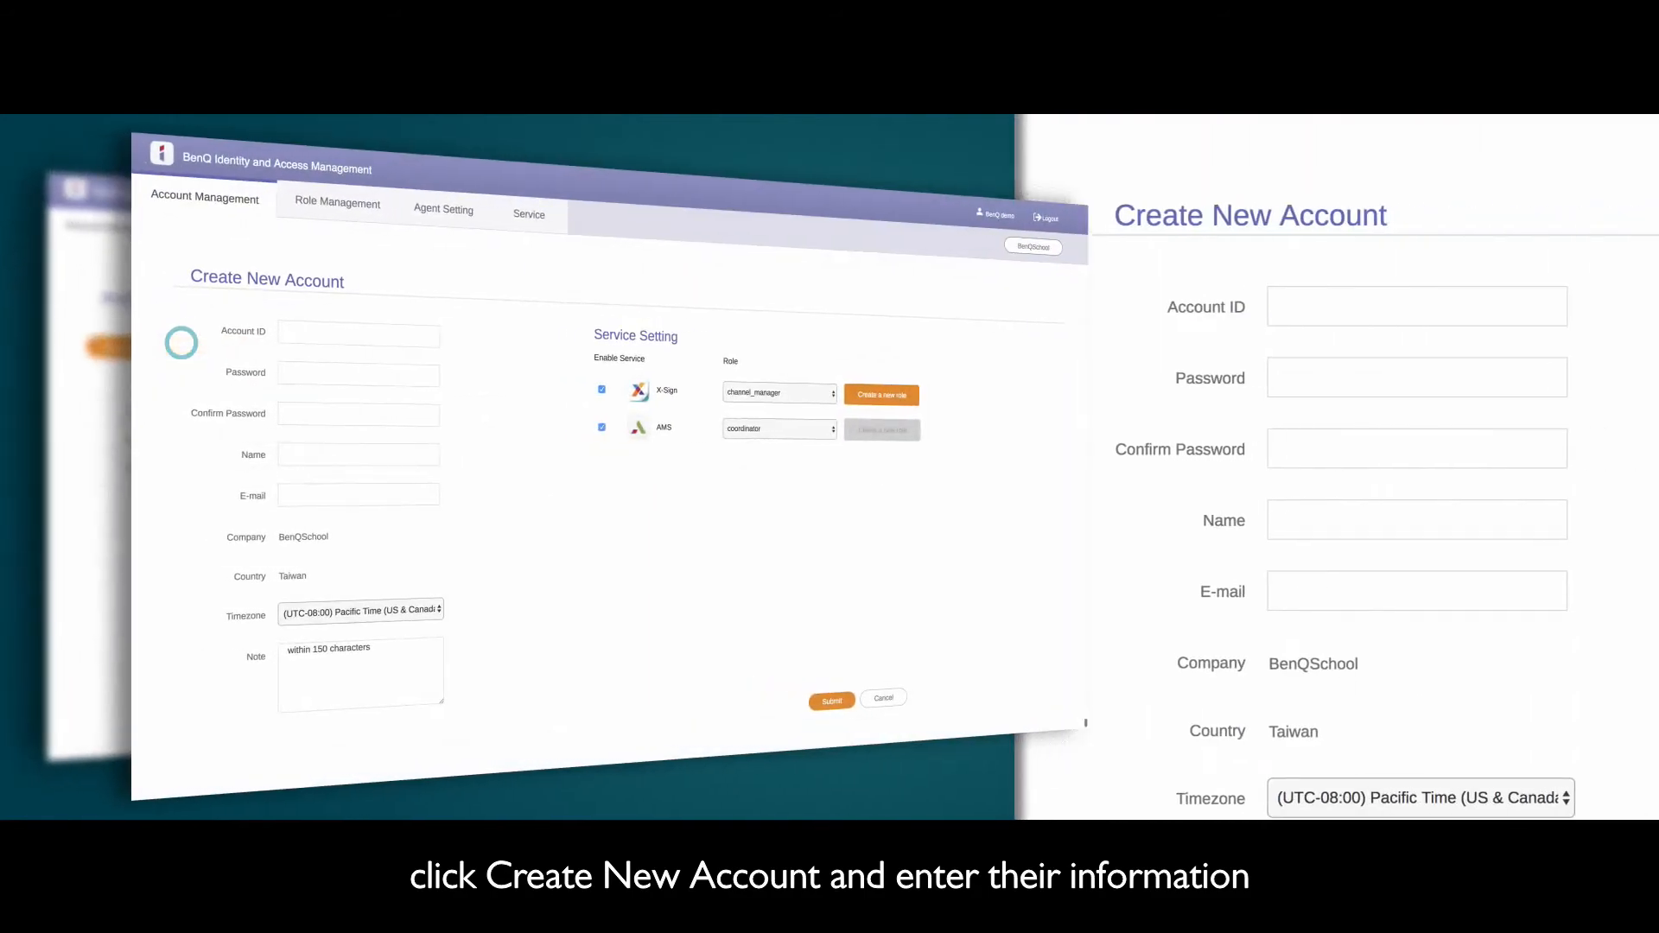
left_click(831, 701)
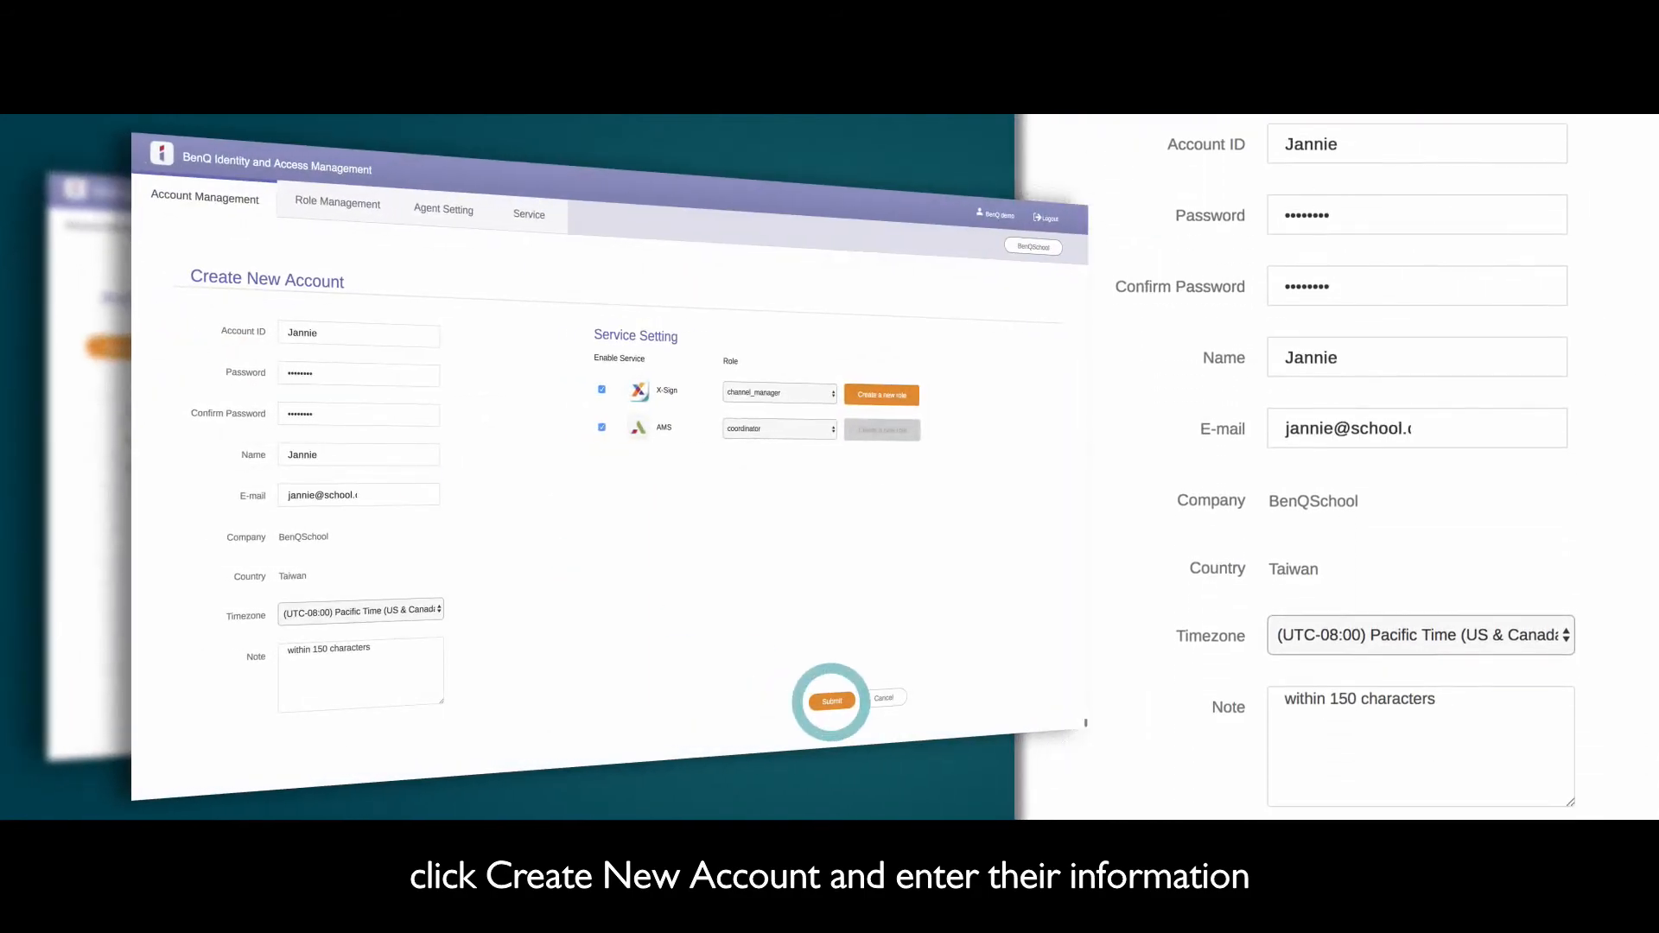
left_click(831, 701)
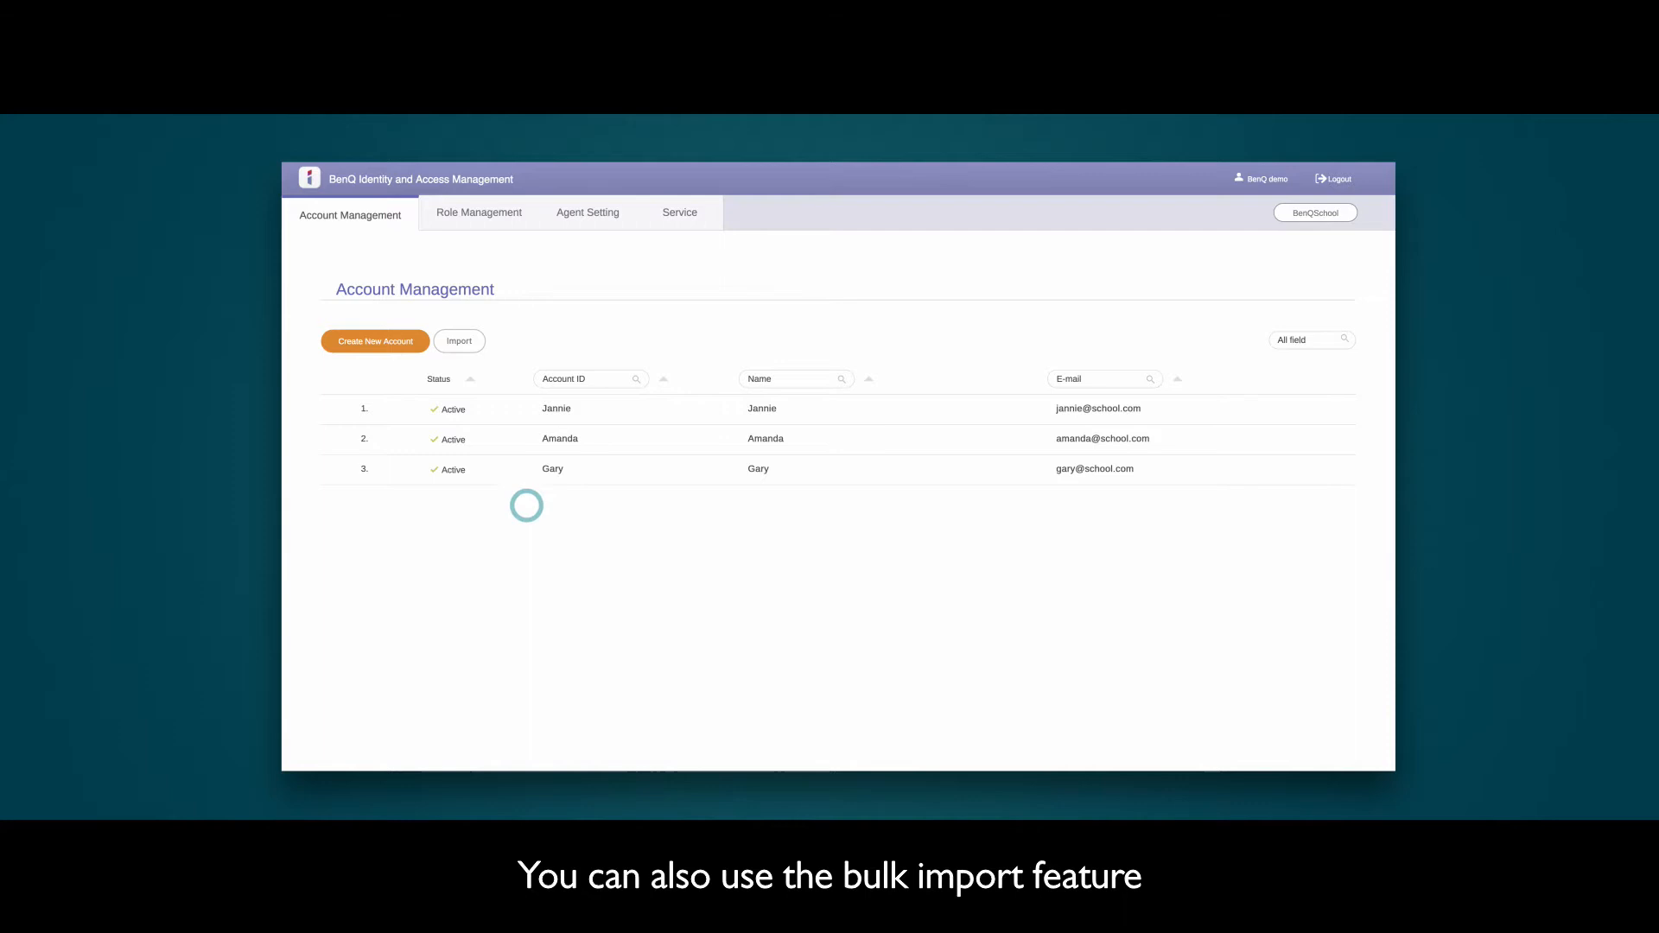
Import the remaining teachers in bulk so twelve active accounts are listed
left_click(459, 341)
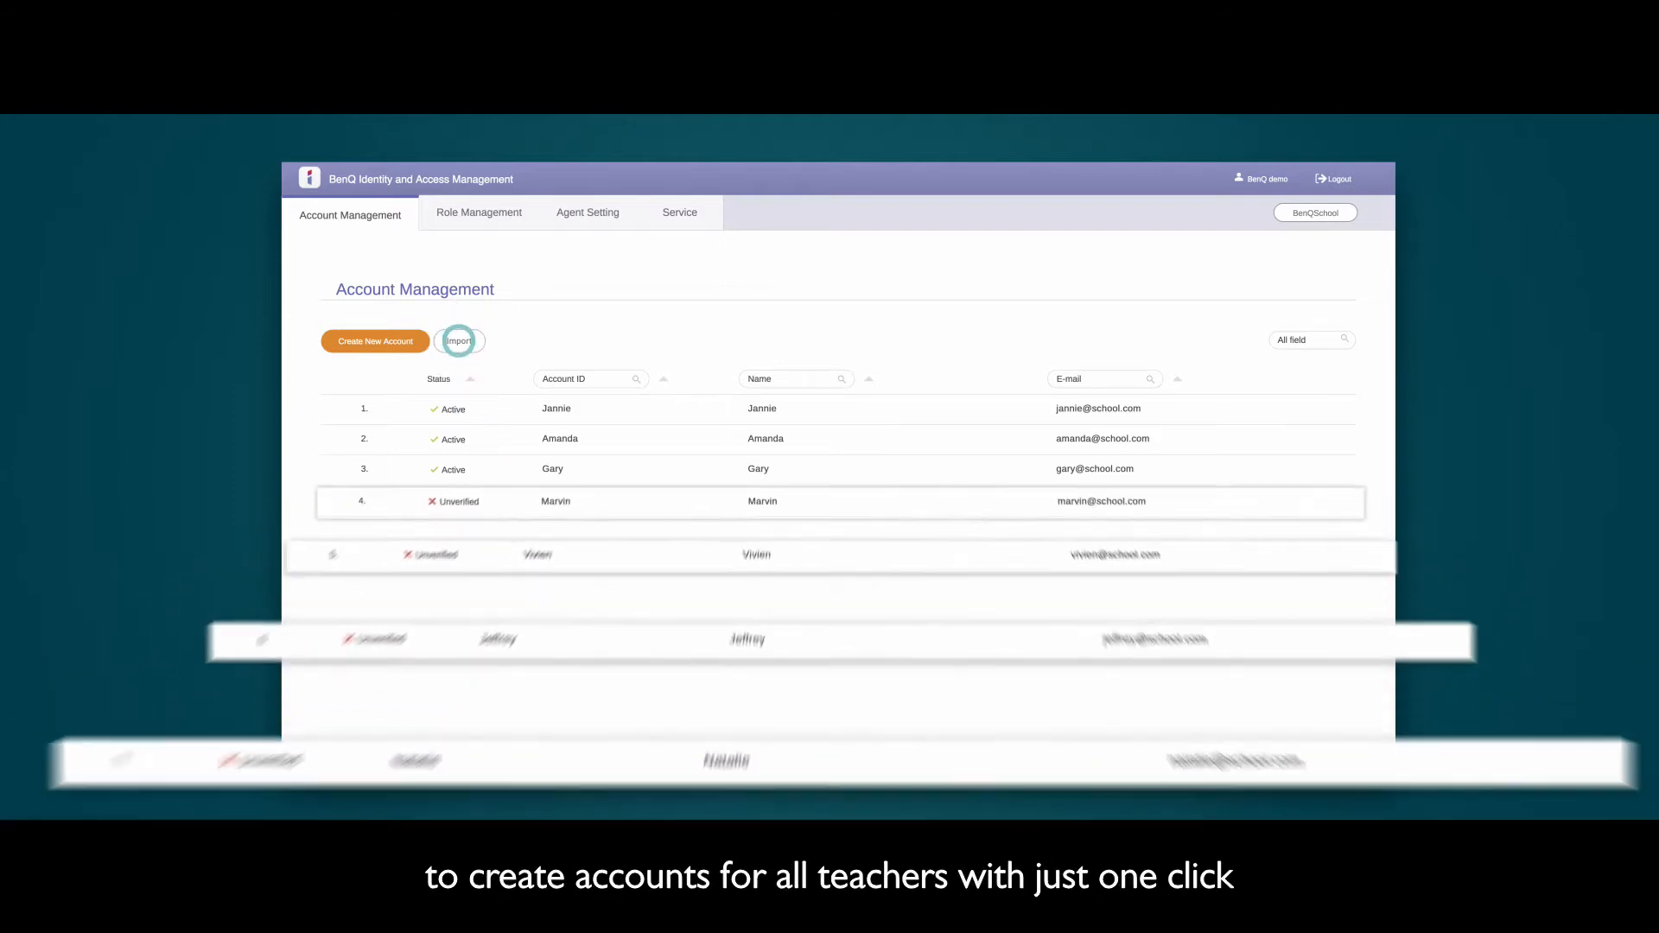
left_click(458, 341)
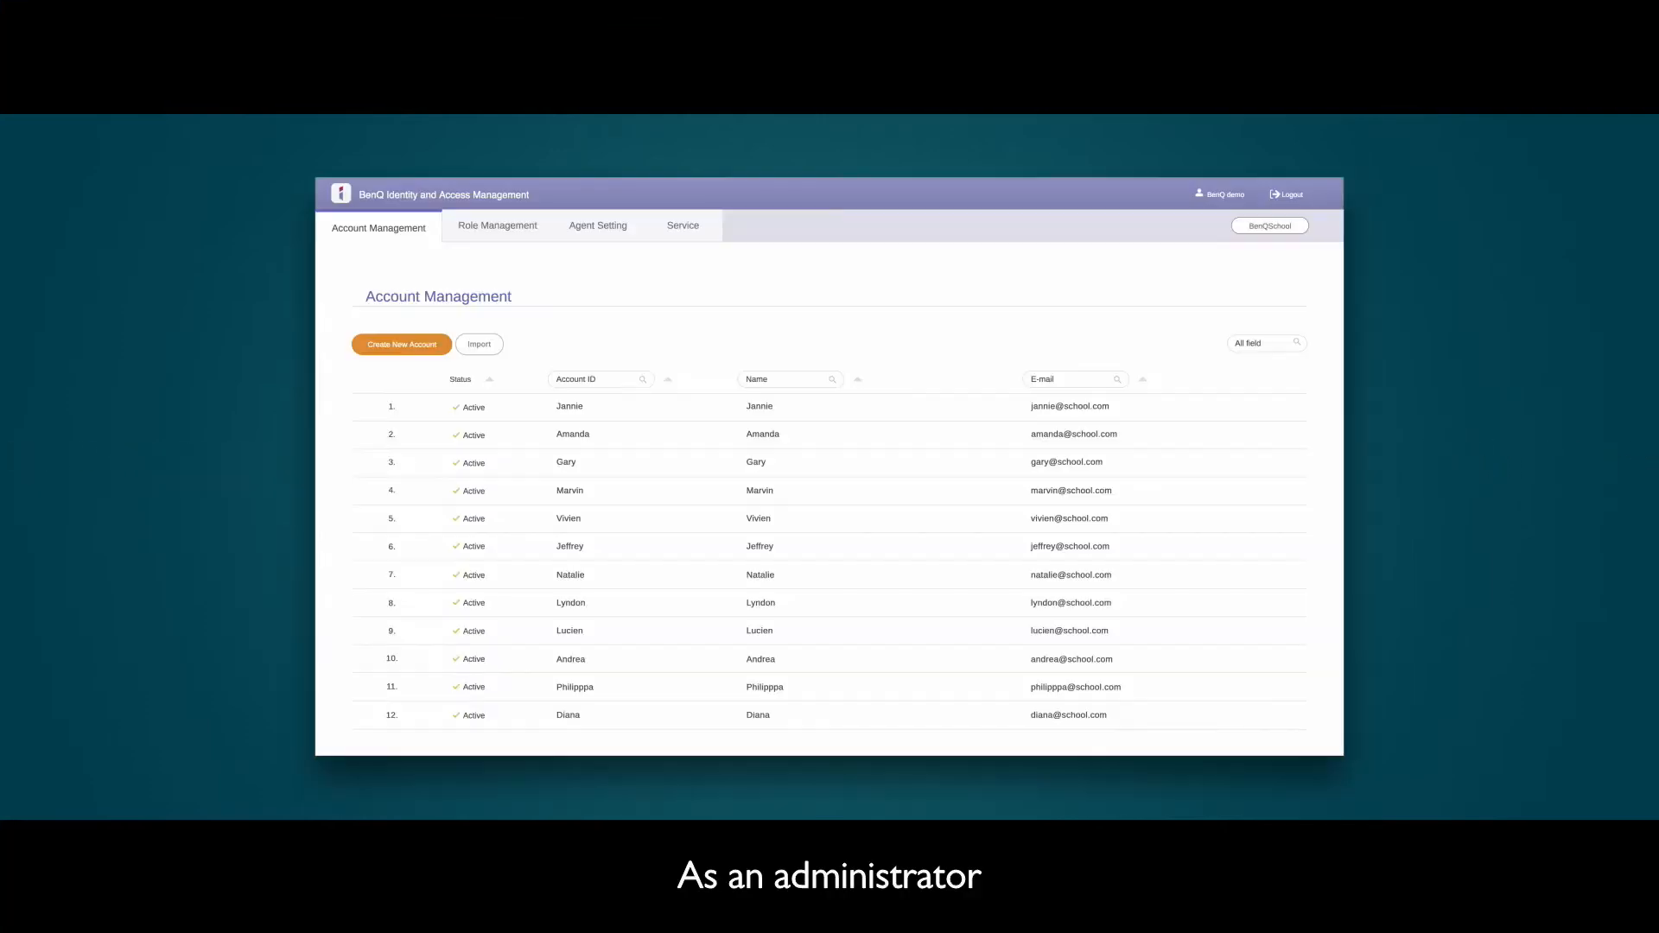
Edit a teacher's General Settings to volume 50 and brightness 62
left_click(683, 226)
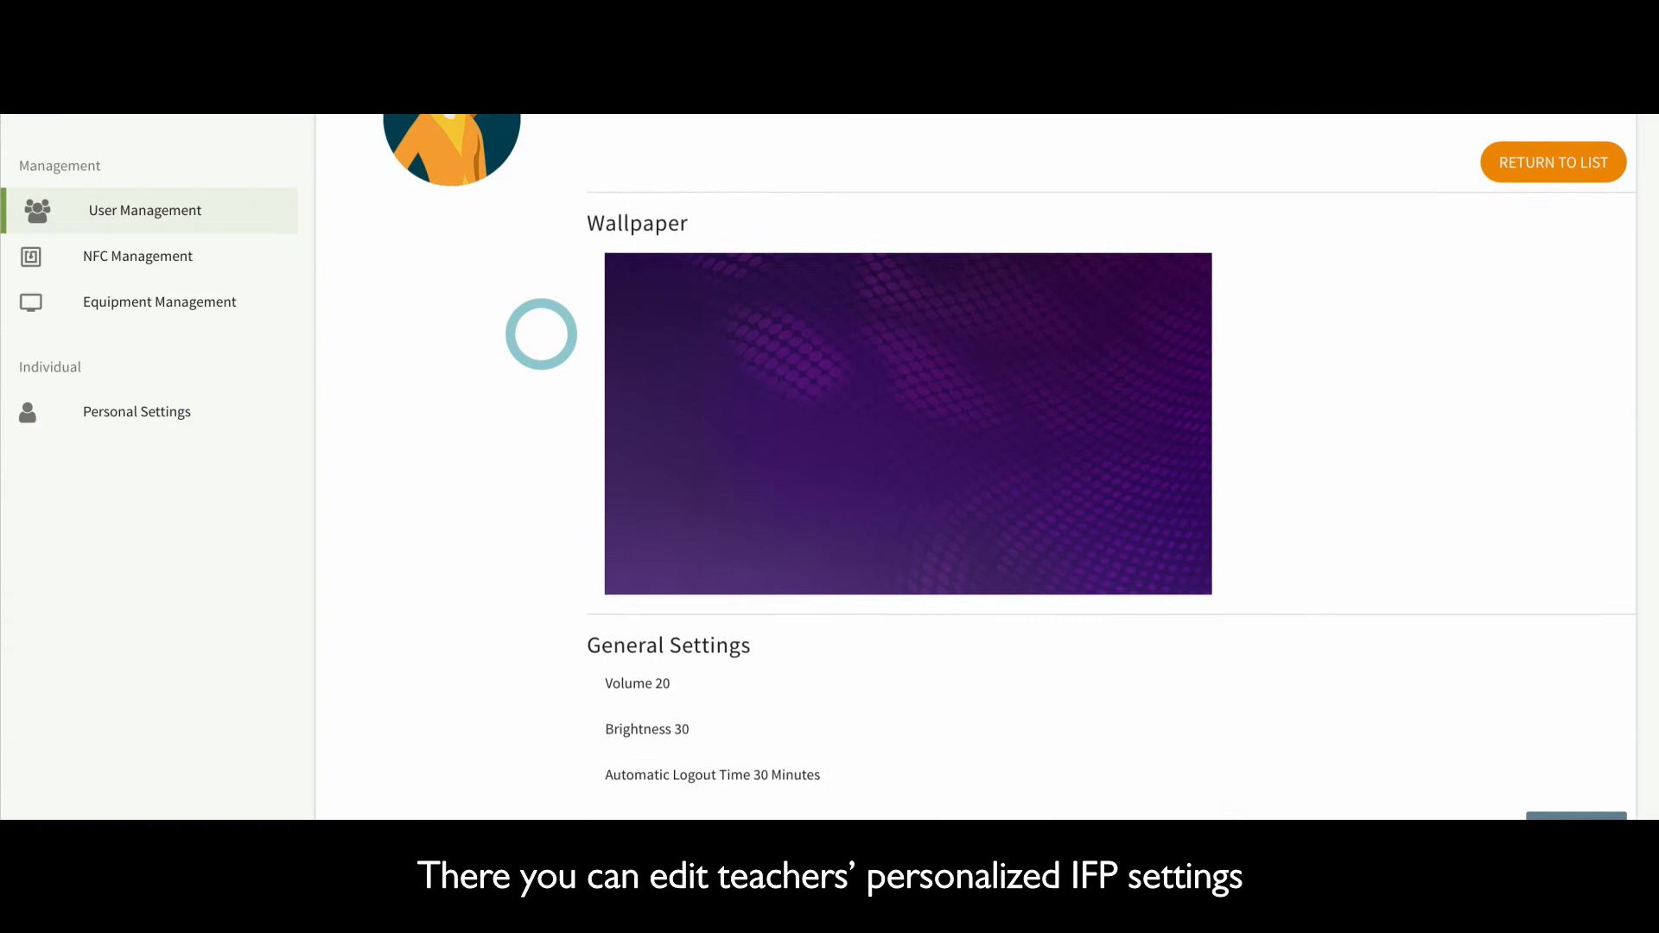
scroll("down", 3)
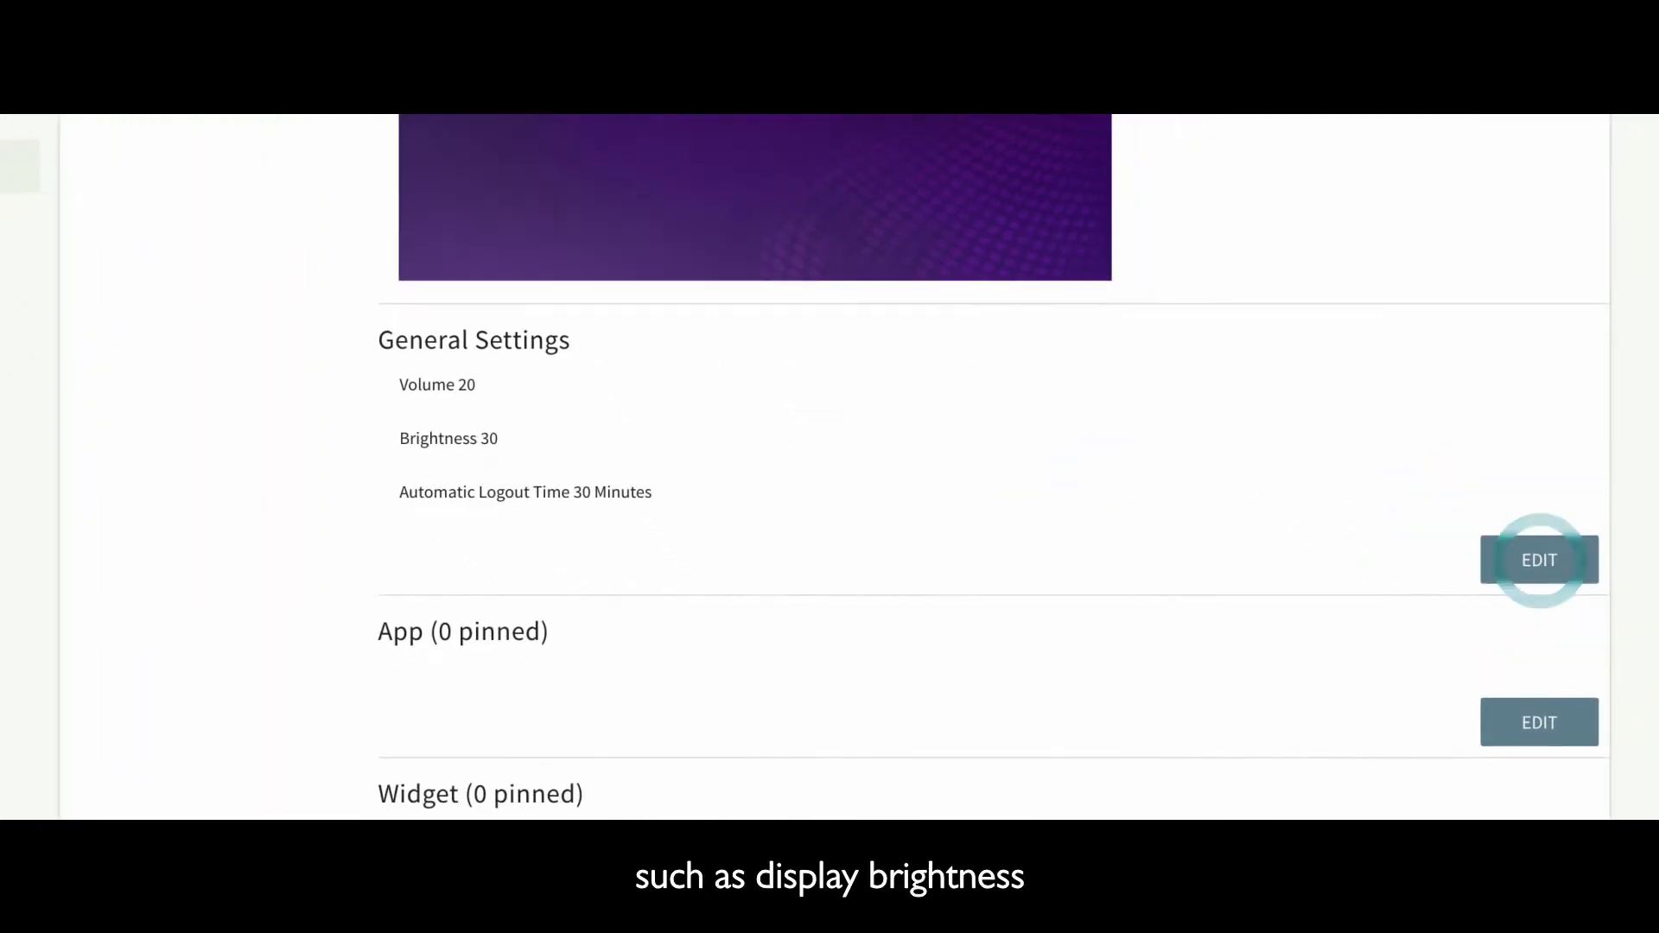
left_click(1539, 559)
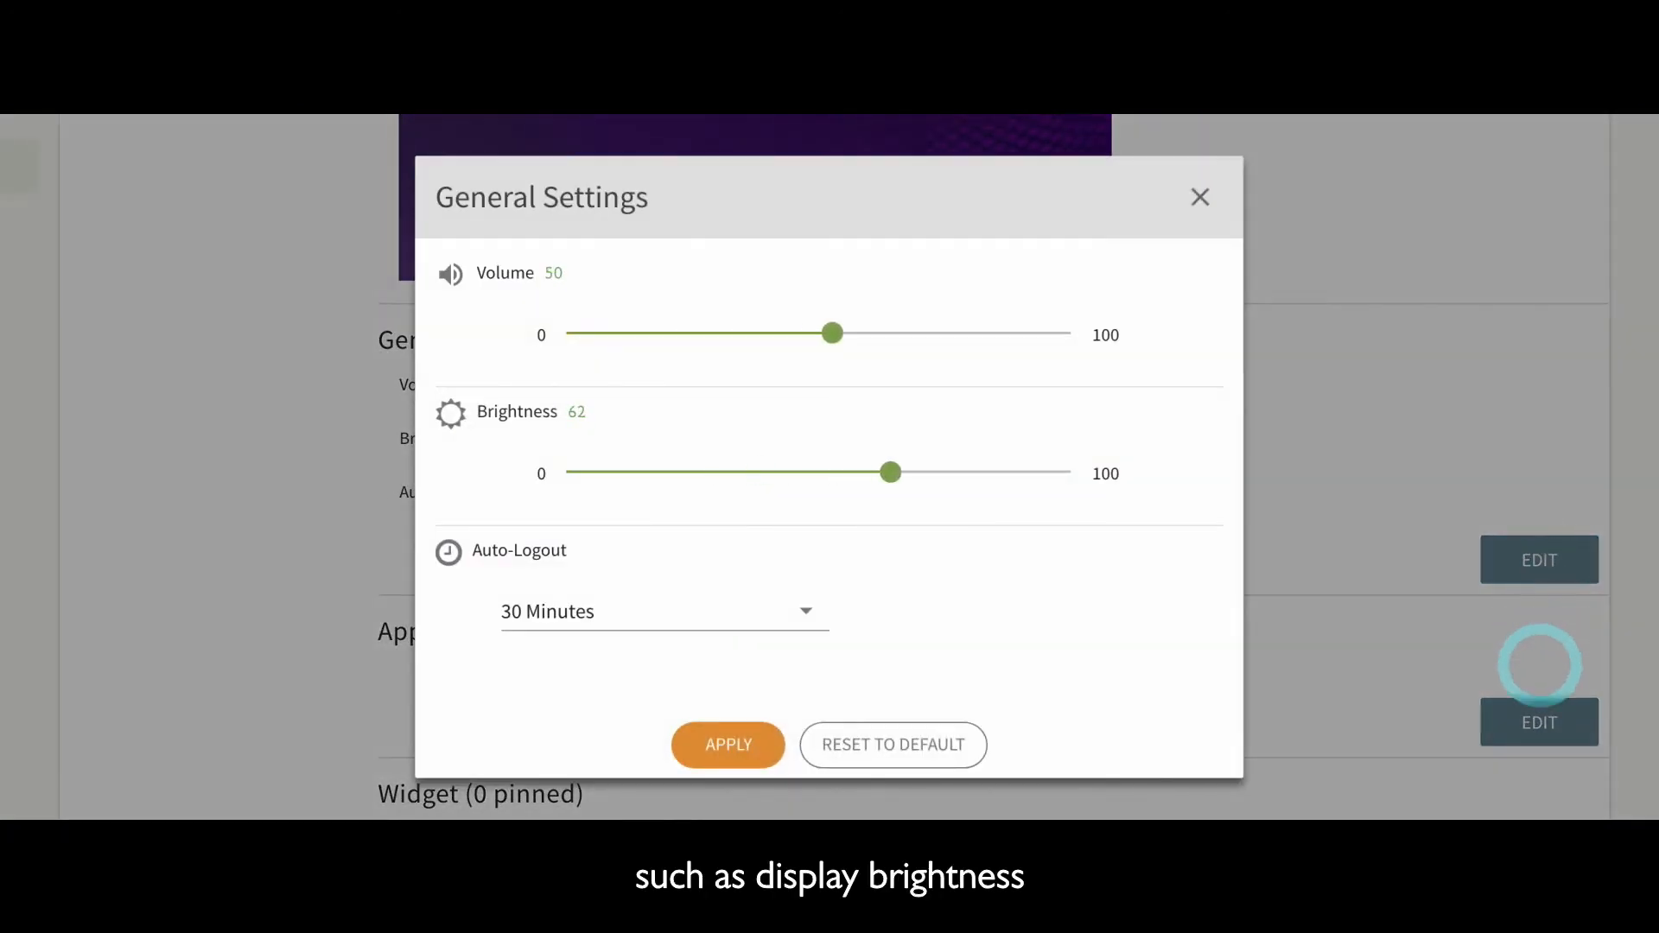
left_click(1540, 723)
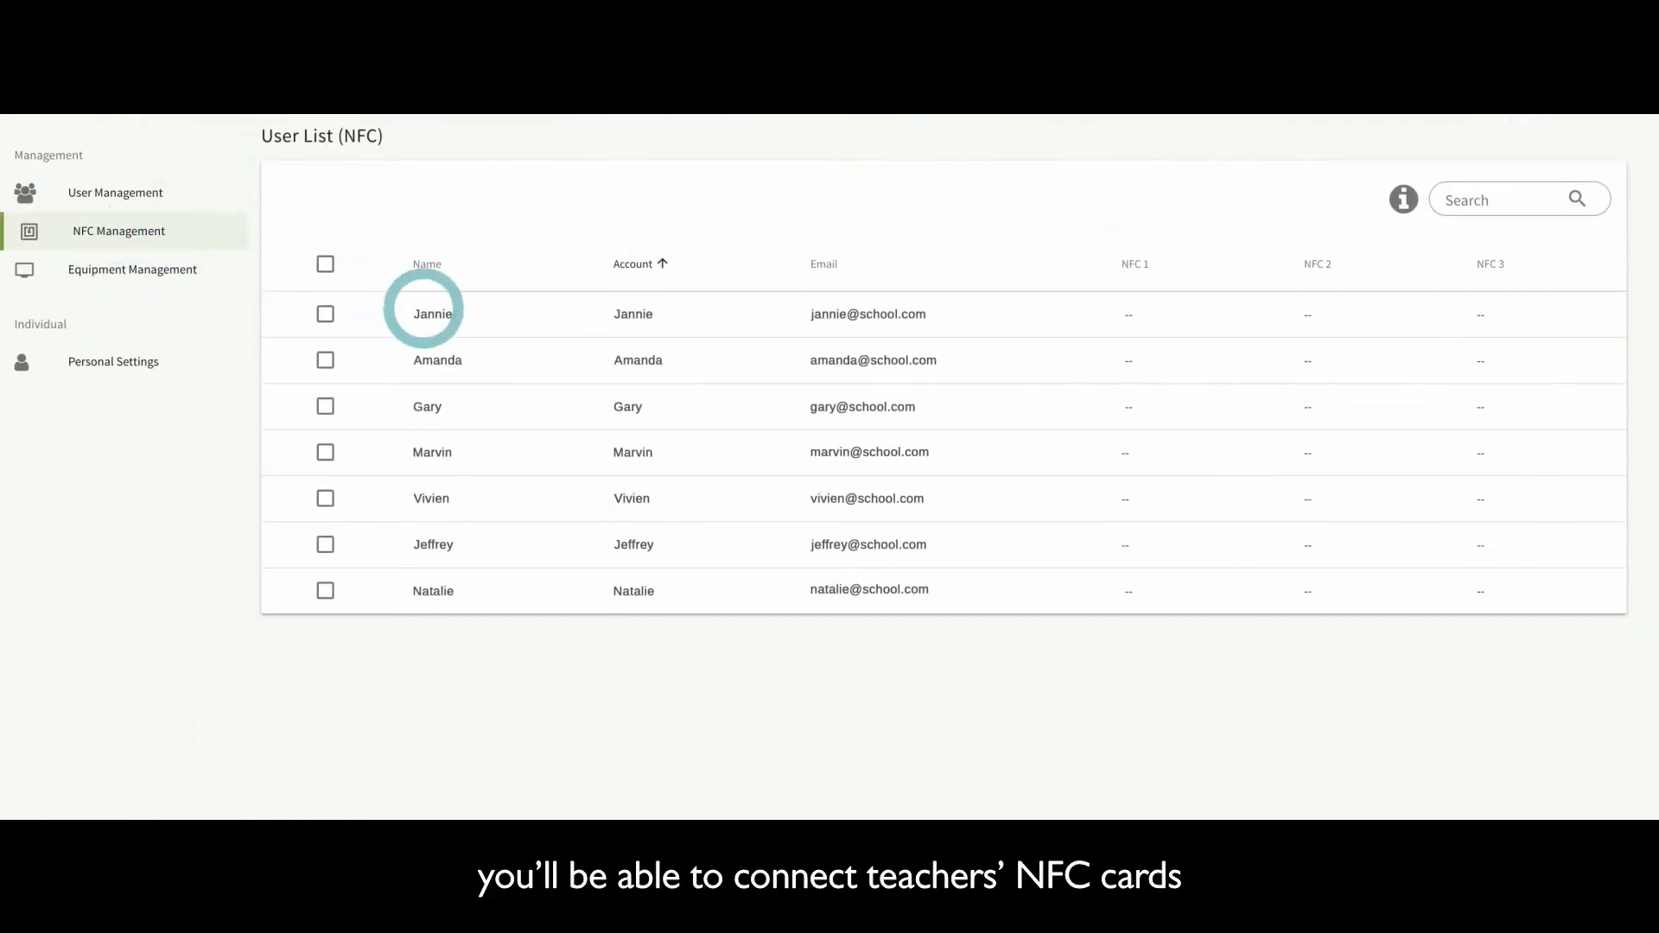
left_click(426, 314)
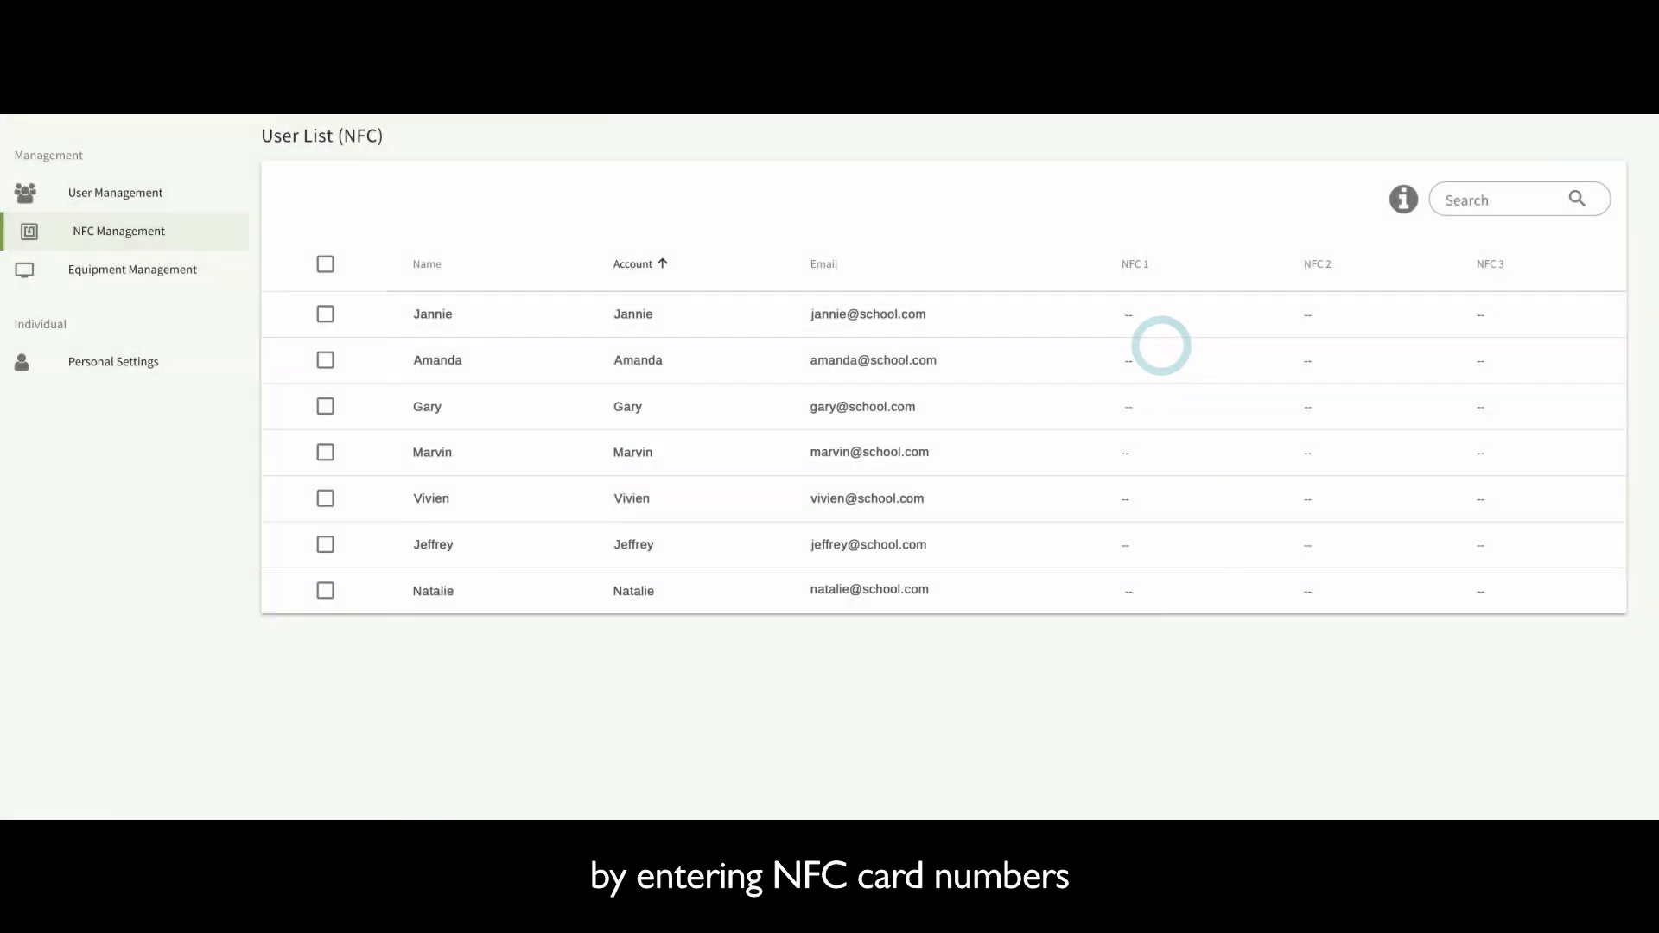
left_click(1403, 199)
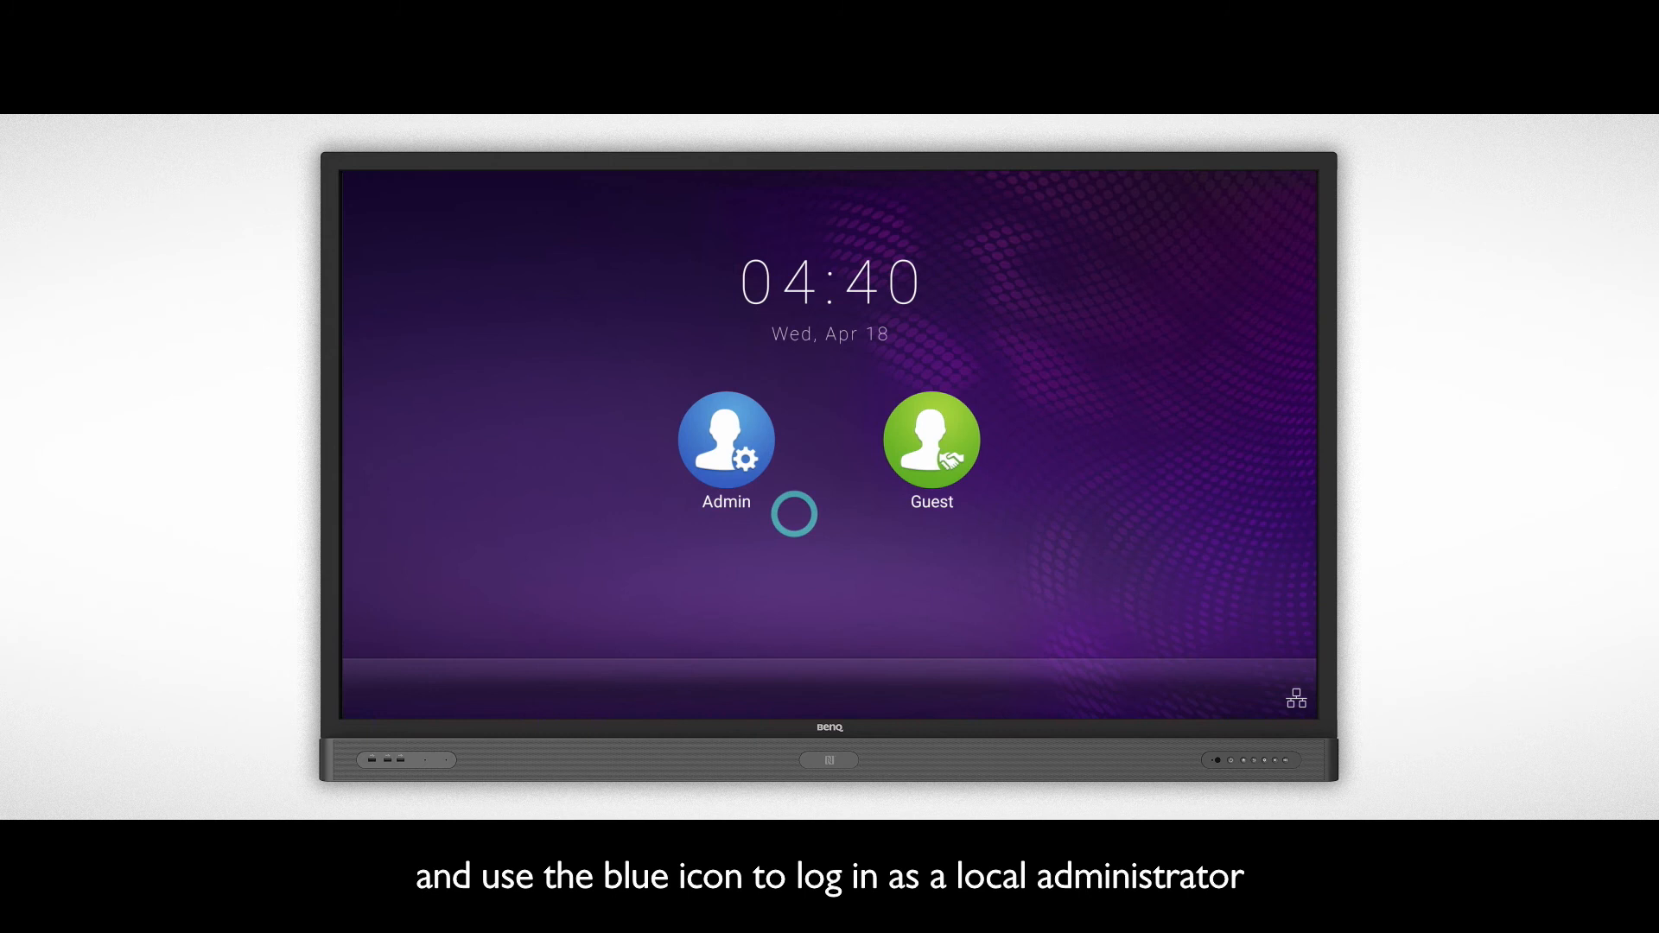
Log in to the IFP as the local Admin and reach the home screen
left_click(725, 440)
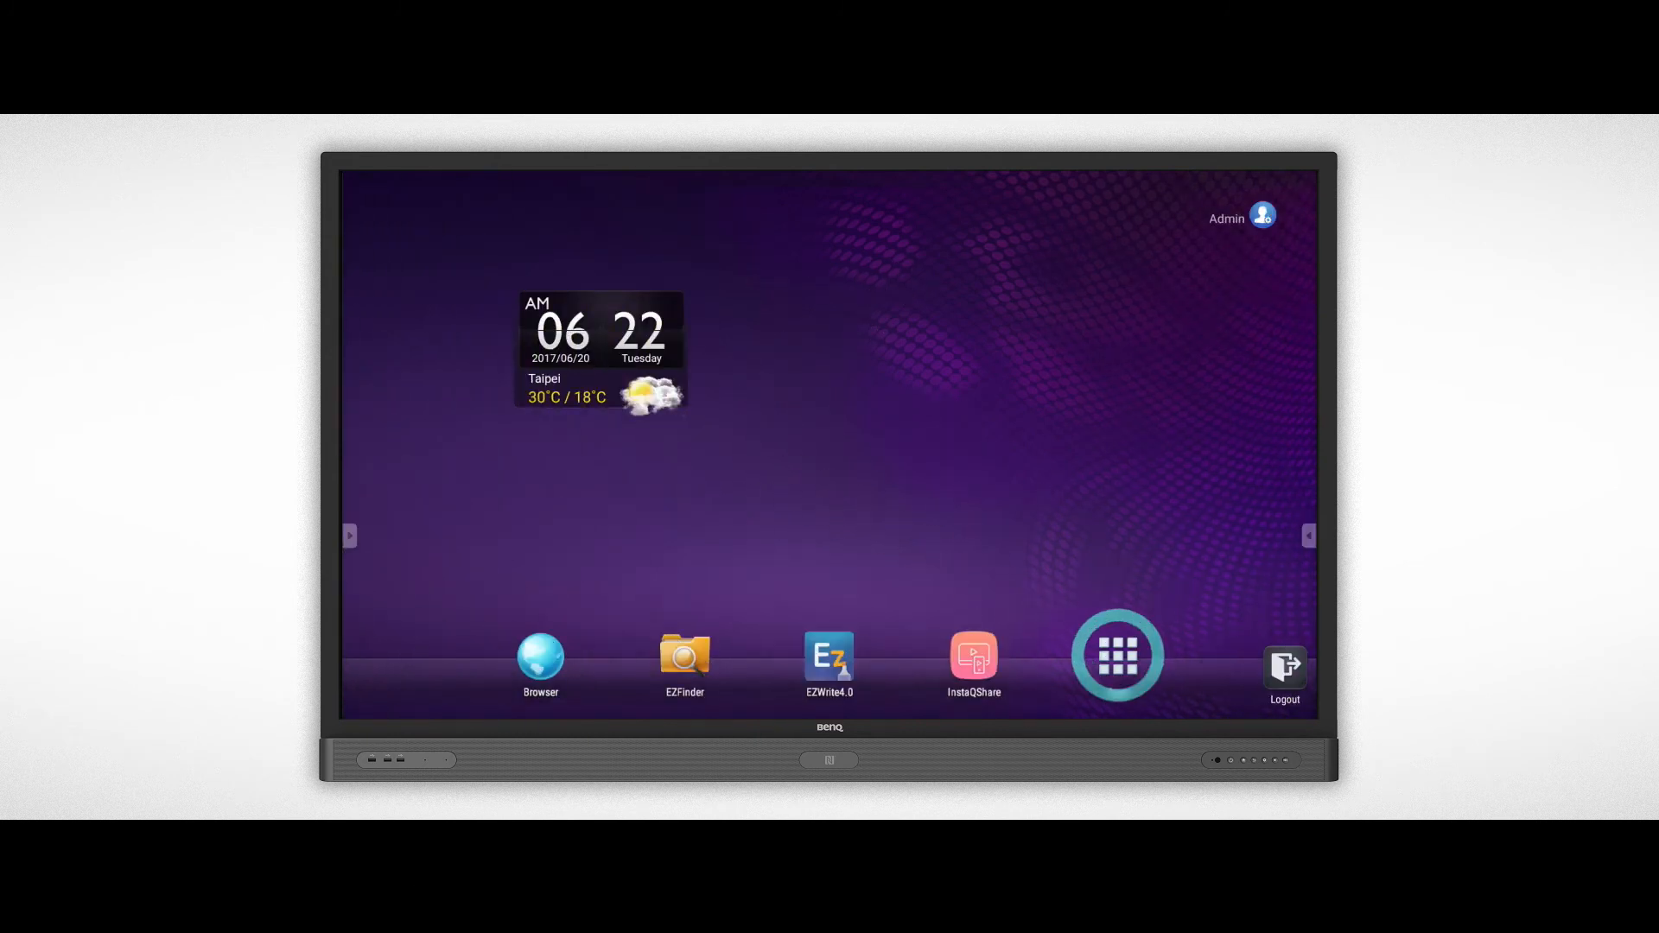
left_click(1118, 656)
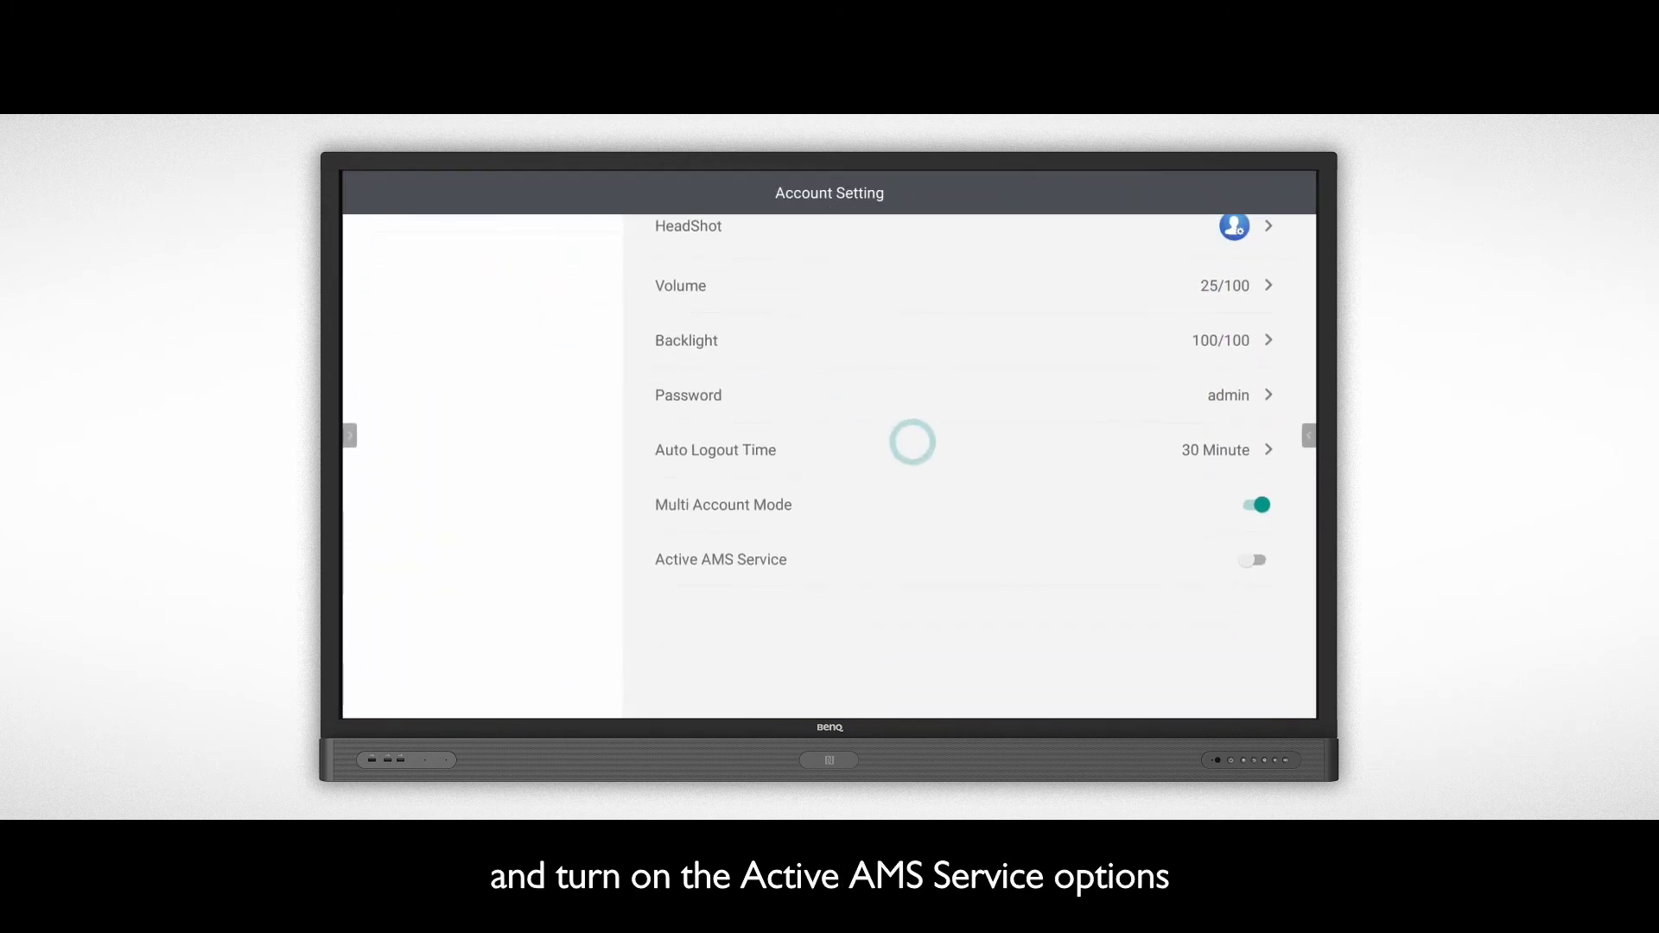
left_click(1253, 560)
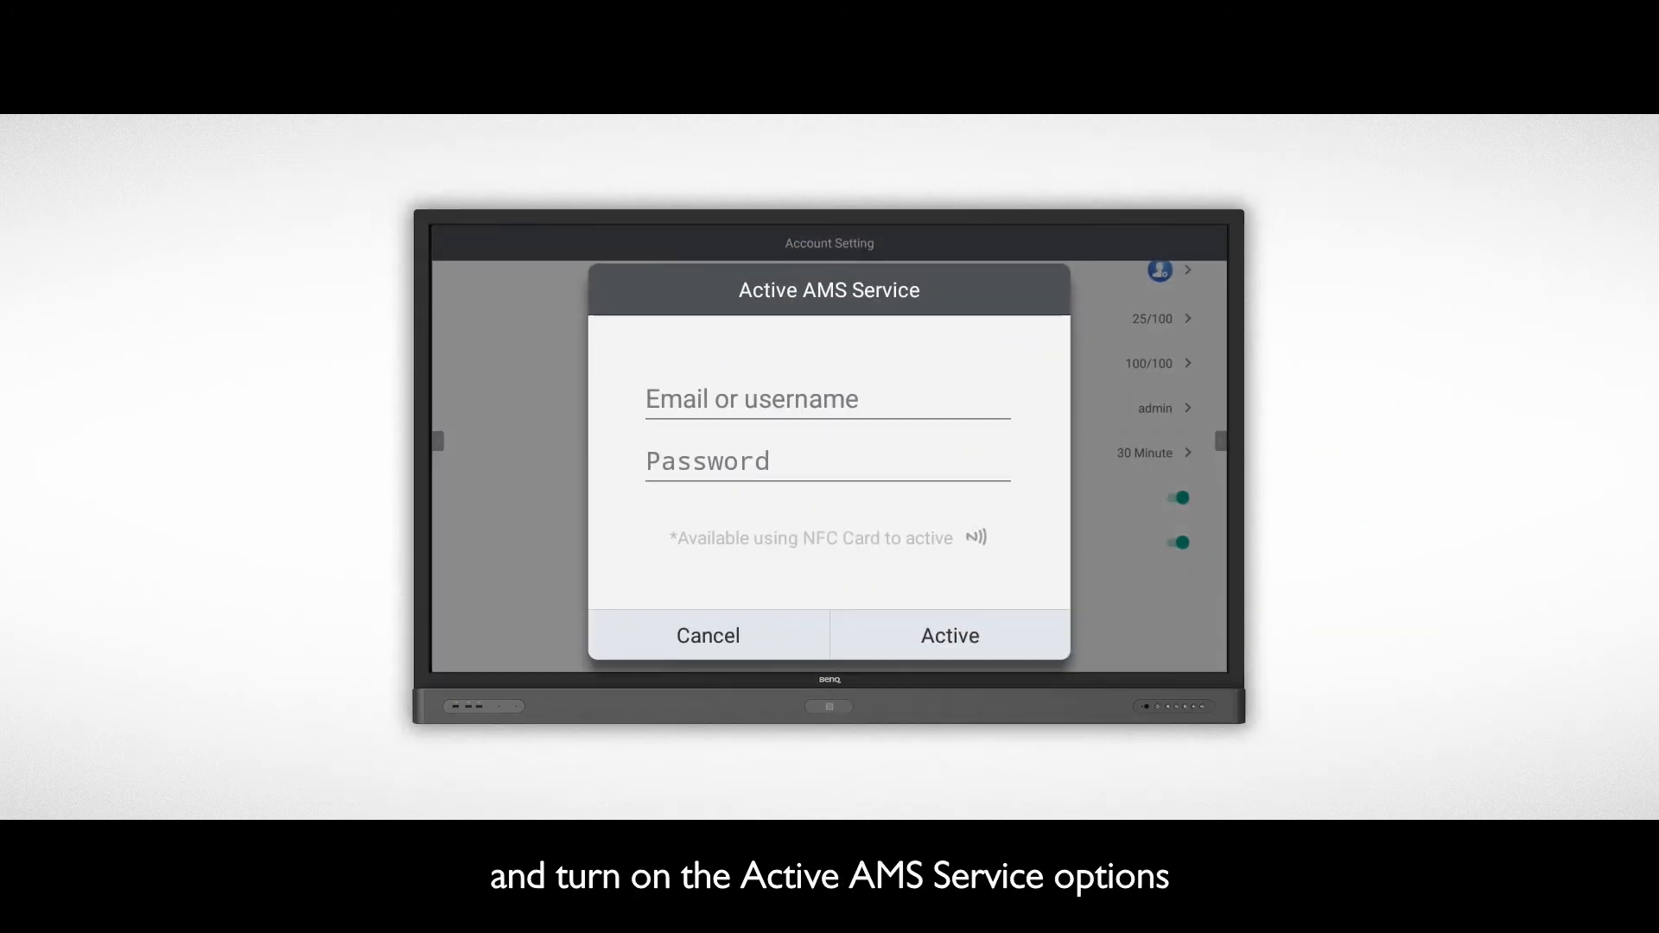
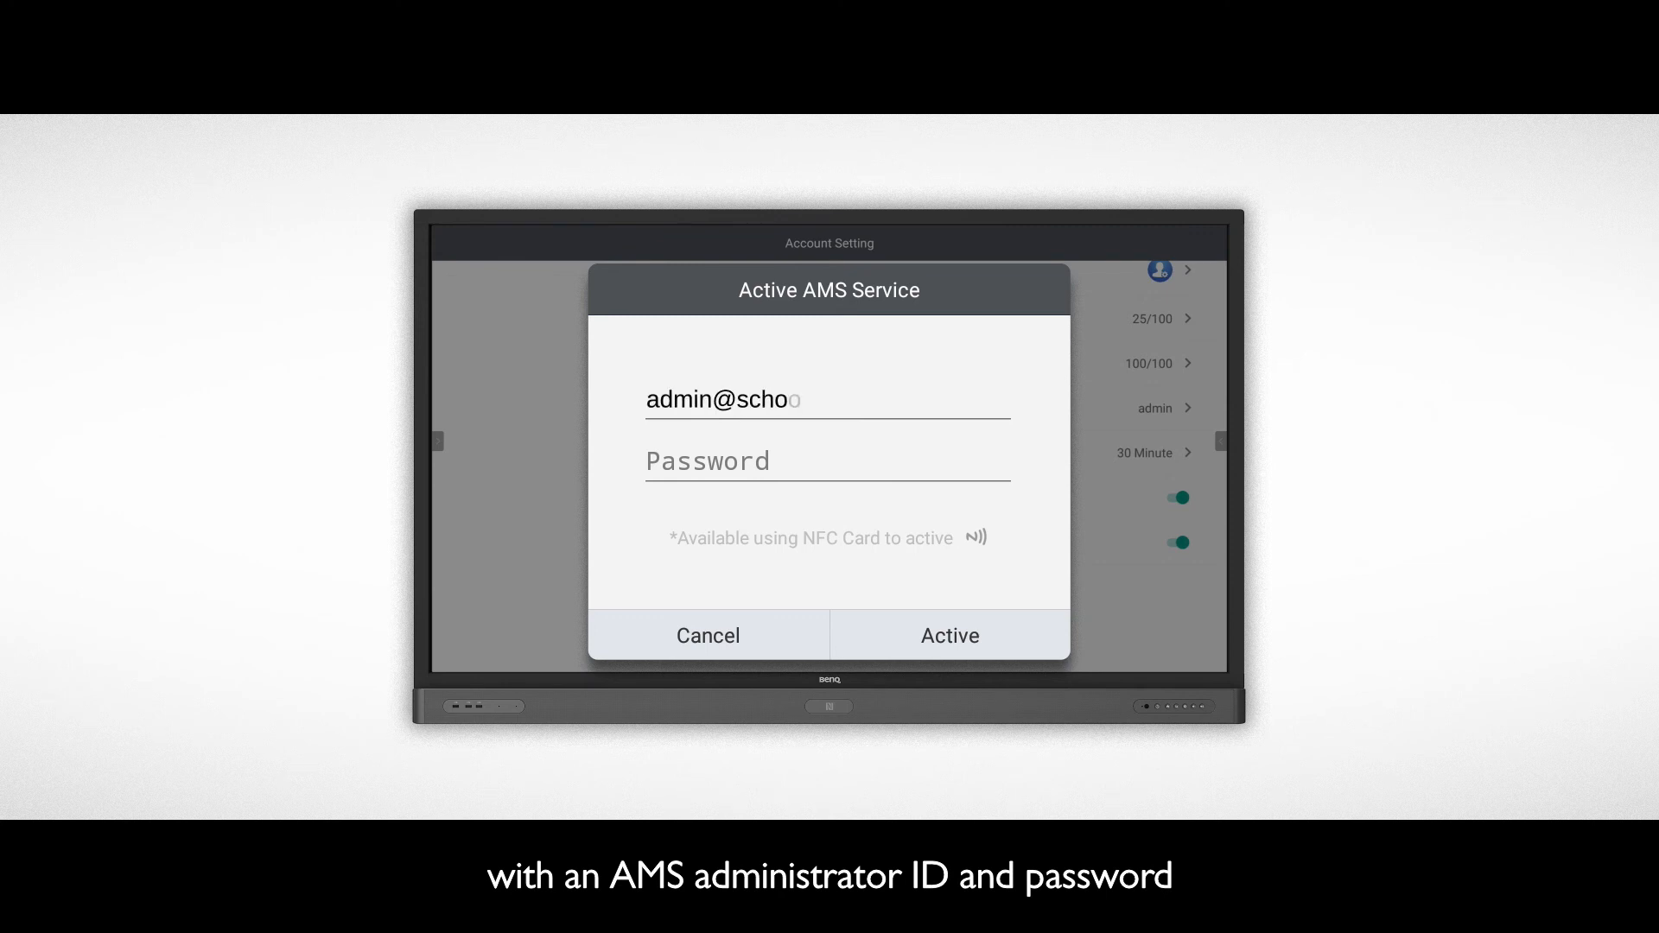